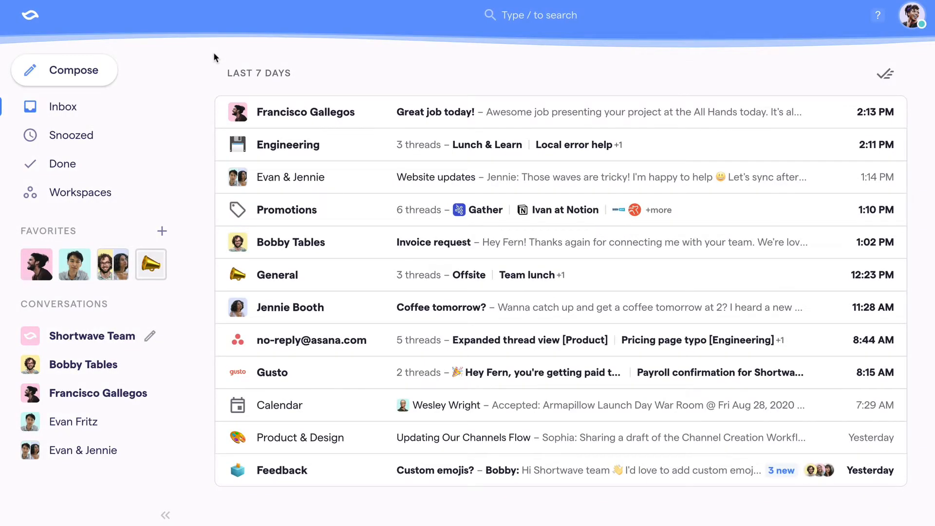
pyautogui.moveTo(215, 152)
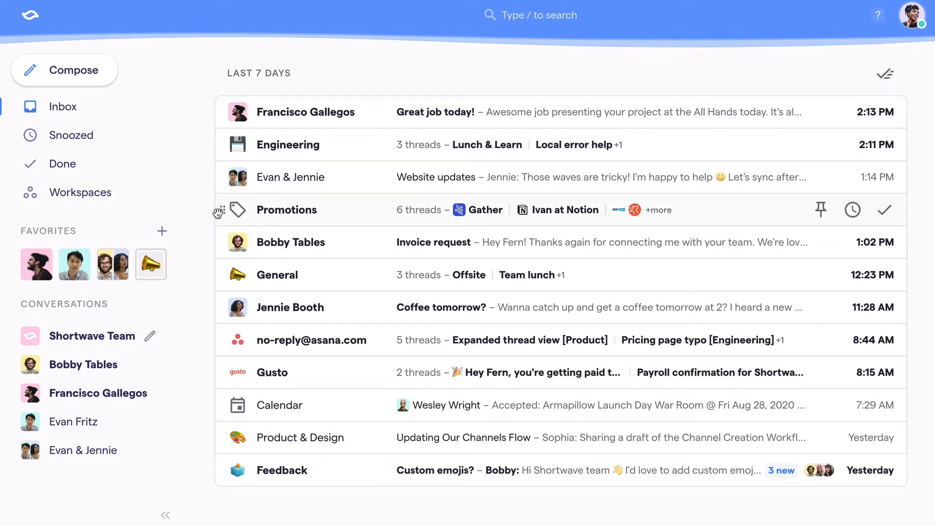
pyautogui.moveTo(356, 145)
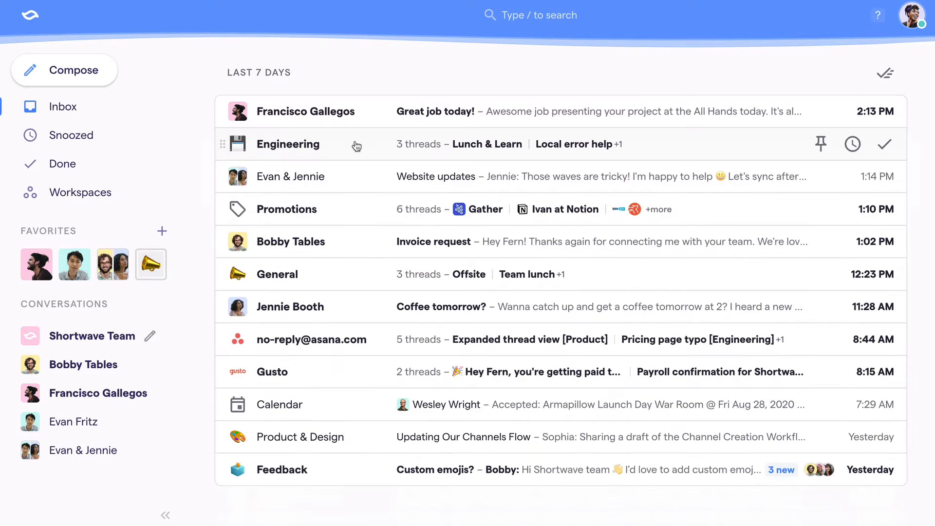
pyautogui.moveTo(301, 209)
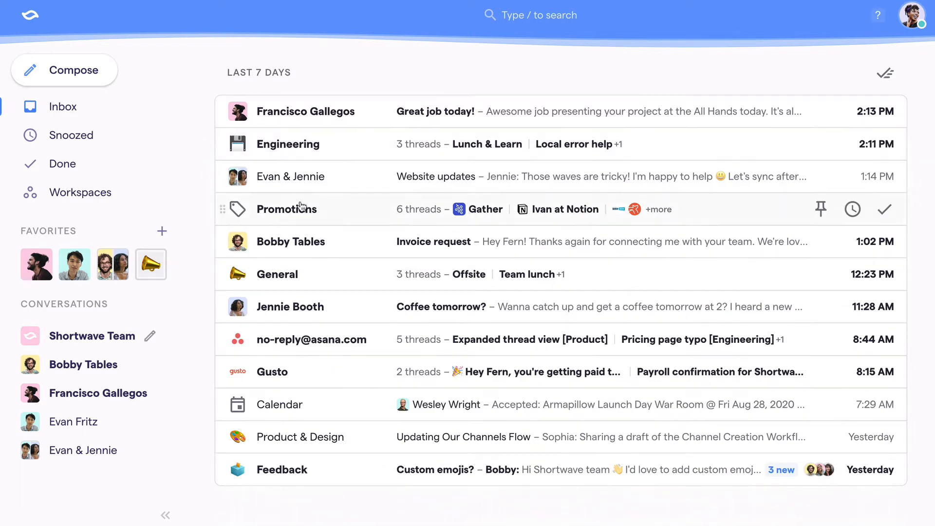
# - Expand the Promotions bundle and mark the Gather sponsorship email as done
pyautogui.click(287, 209)
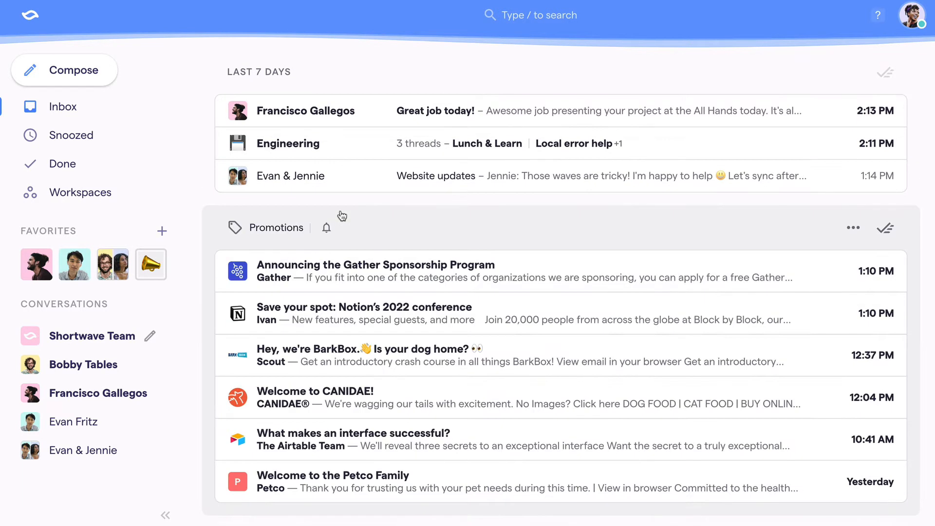
pyautogui.click(275, 227)
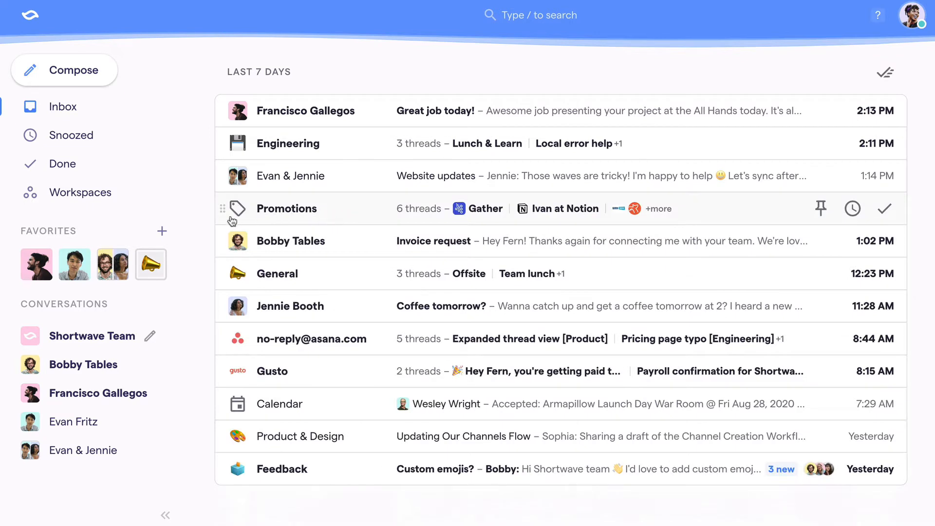
pyautogui.moveTo(230, 208)
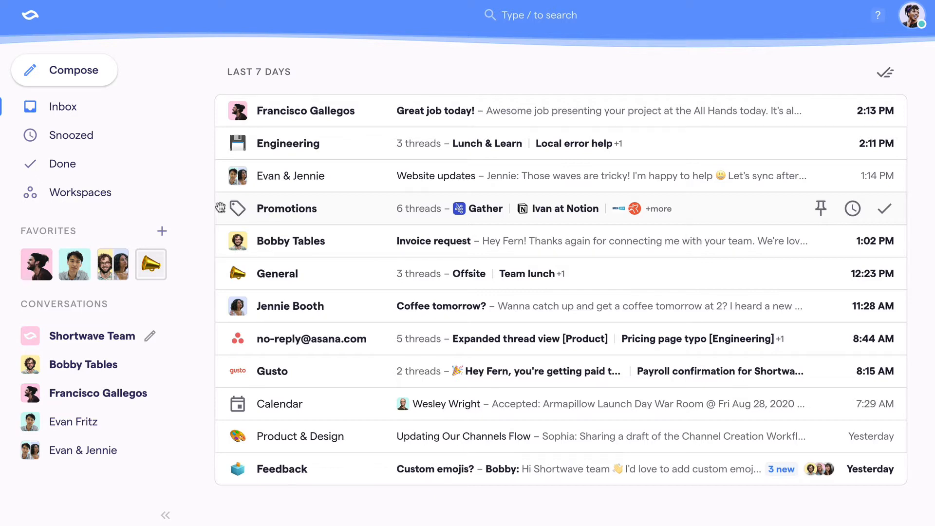
pyautogui.click(286, 208)
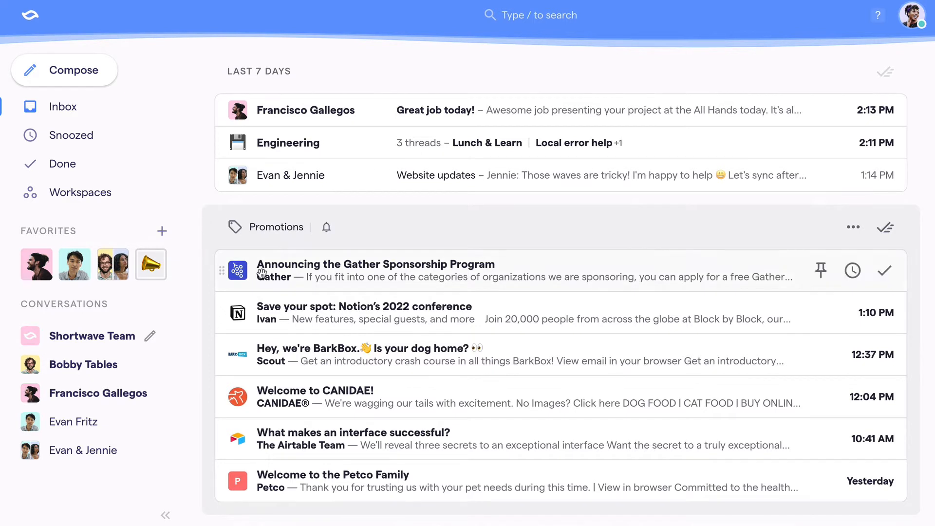
pyautogui.moveTo(884, 271)
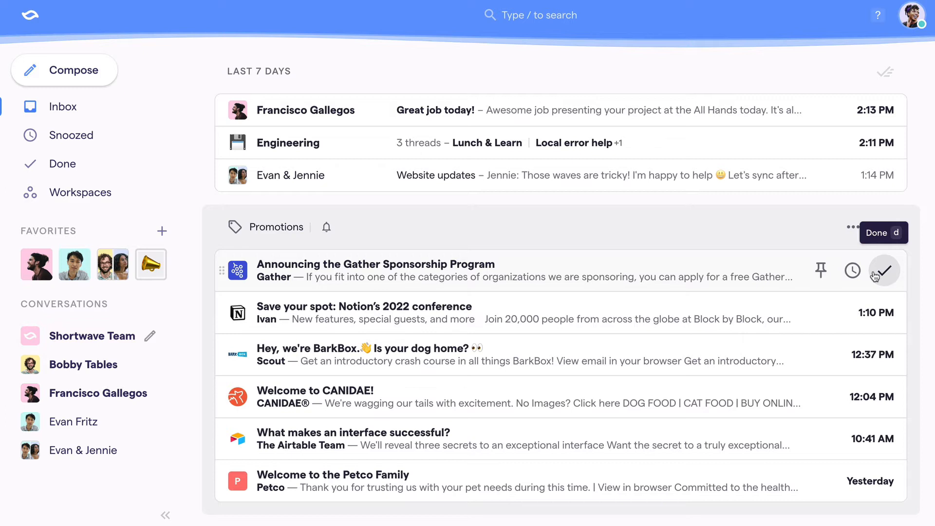
pyautogui.click(884, 270)
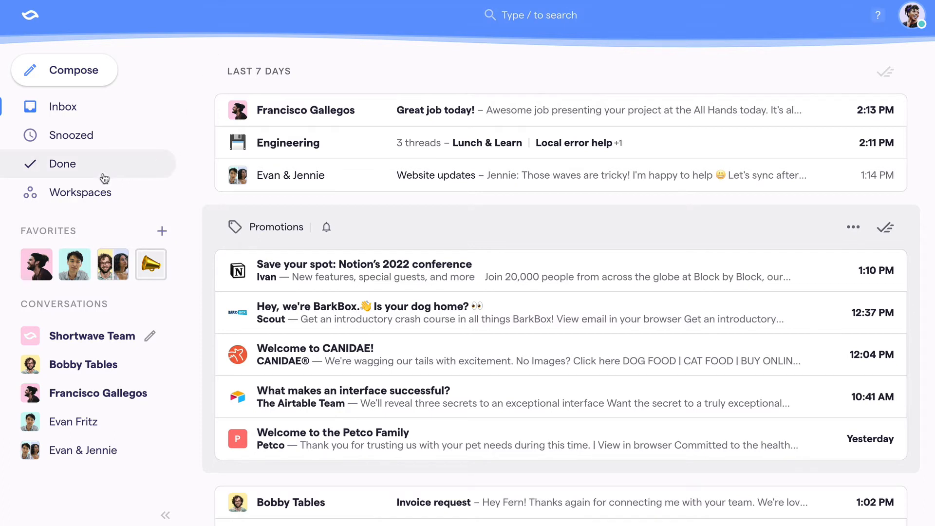
pyautogui.moveTo(898, 242)
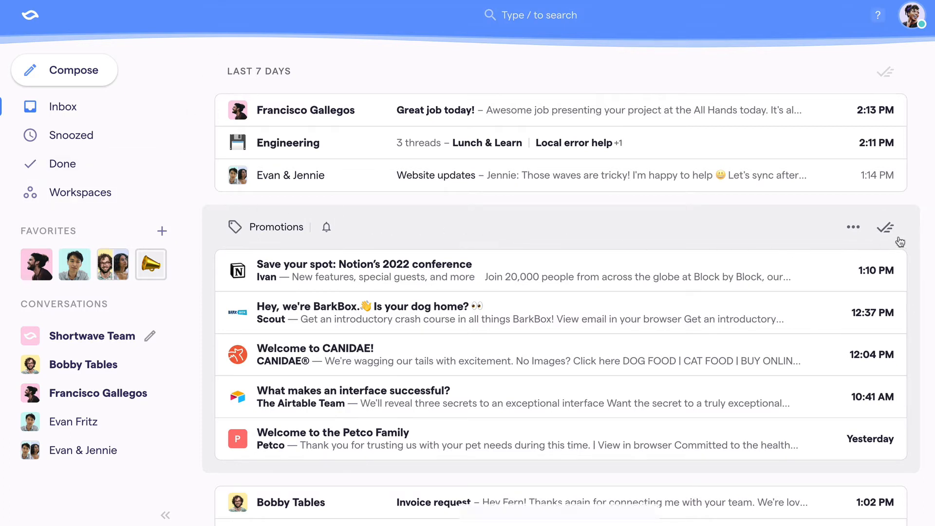
pyautogui.moveTo(884, 227)
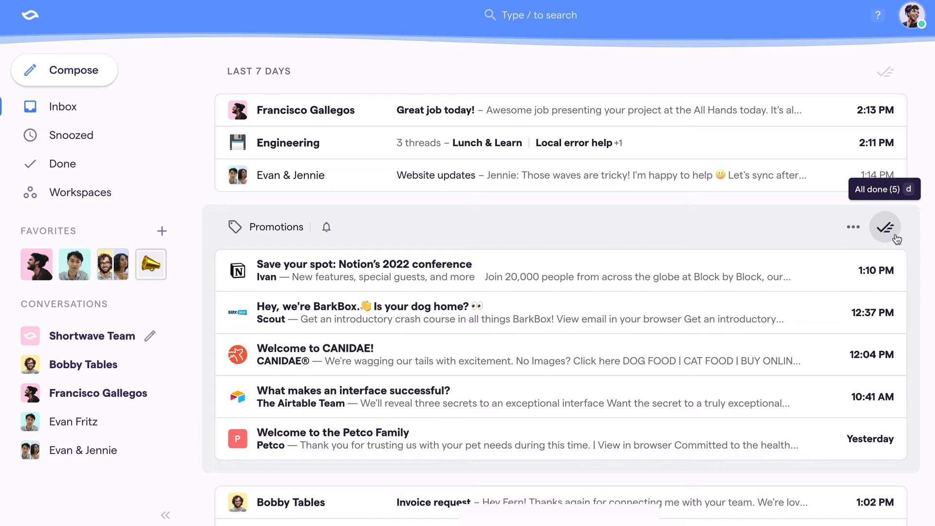
# - Mark all Promotions threads done and snooze the Evan & Jennie thread with 'oct 3 2'
pyautogui.click(884, 227)
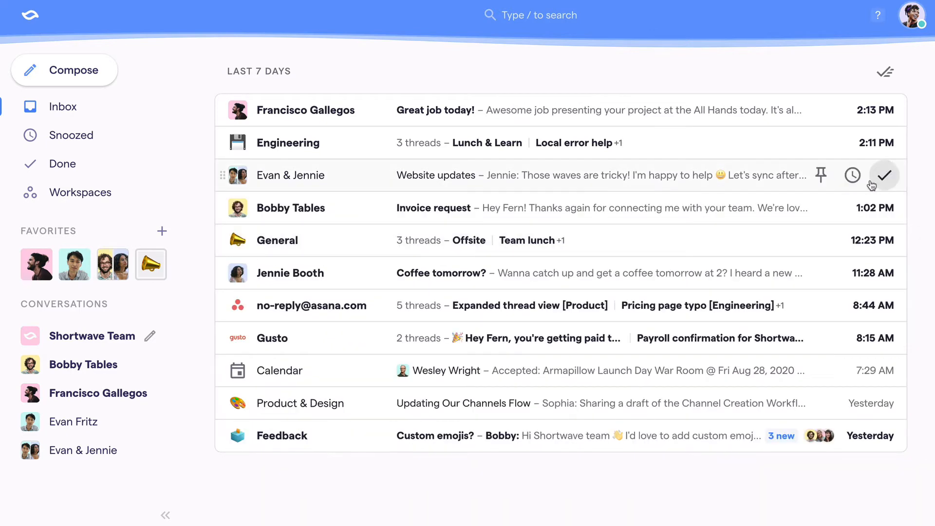
pyautogui.moveTo(852, 174)
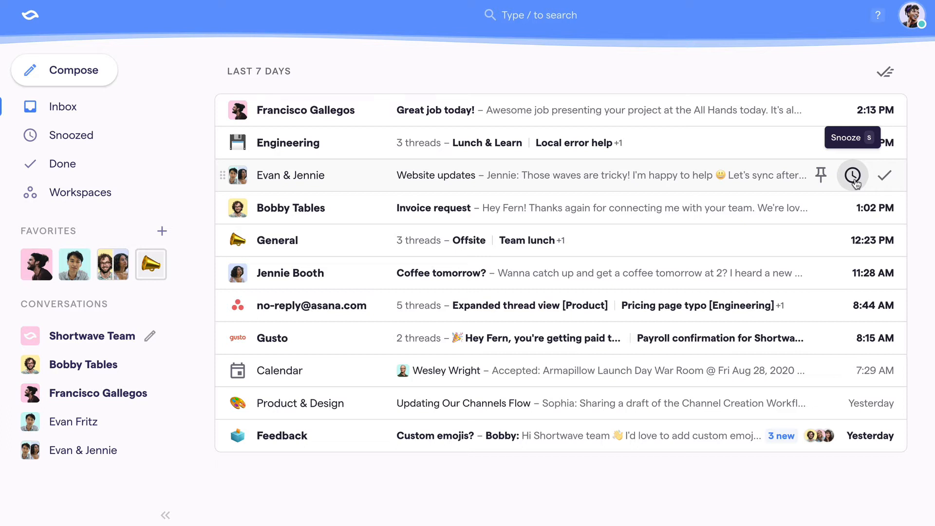
pyautogui.click(852, 176)
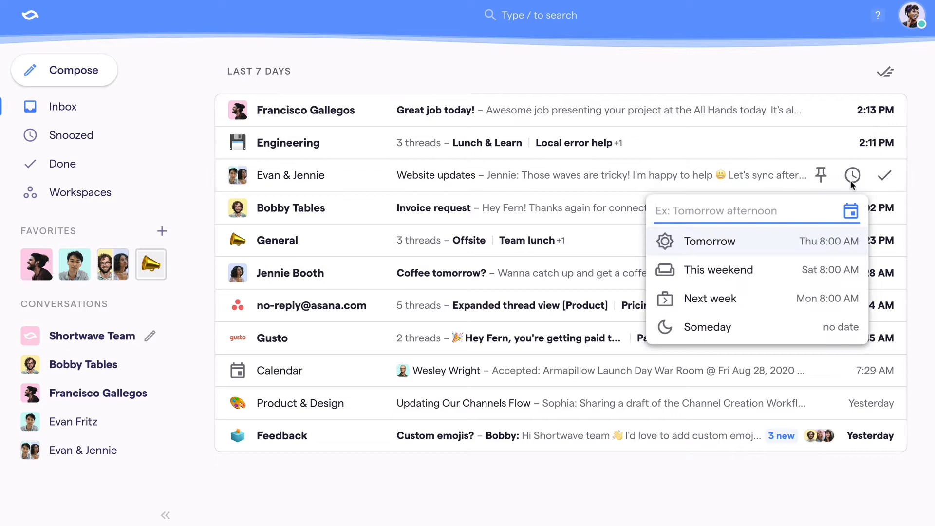
pyautogui.write('oct 3 2')
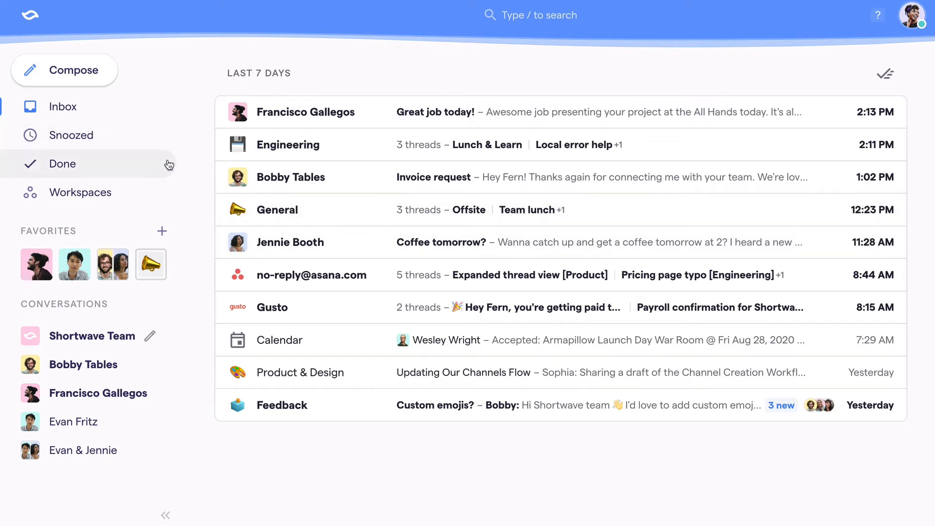
pyautogui.moveTo(821, 176)
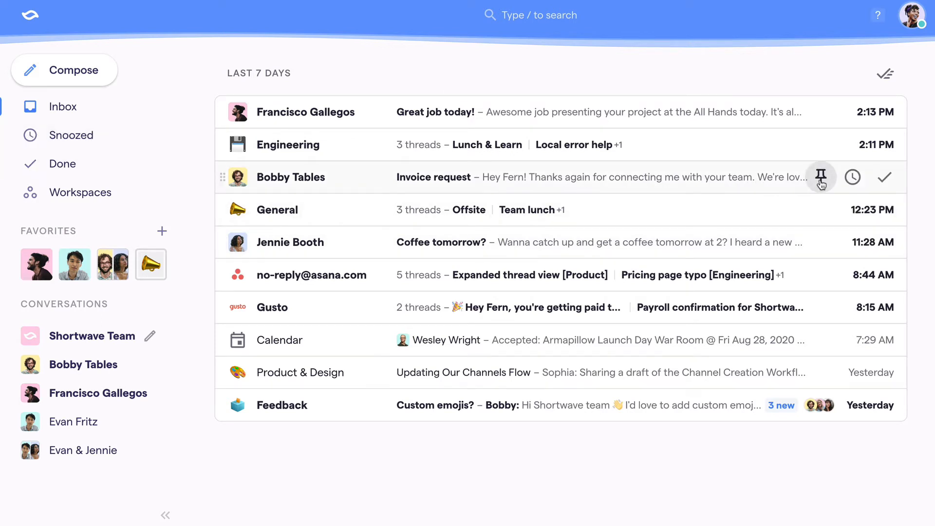
# - Pin Bobby Tables' invoice request, the General thread, and the Engineering thread
pyautogui.click(821, 176)
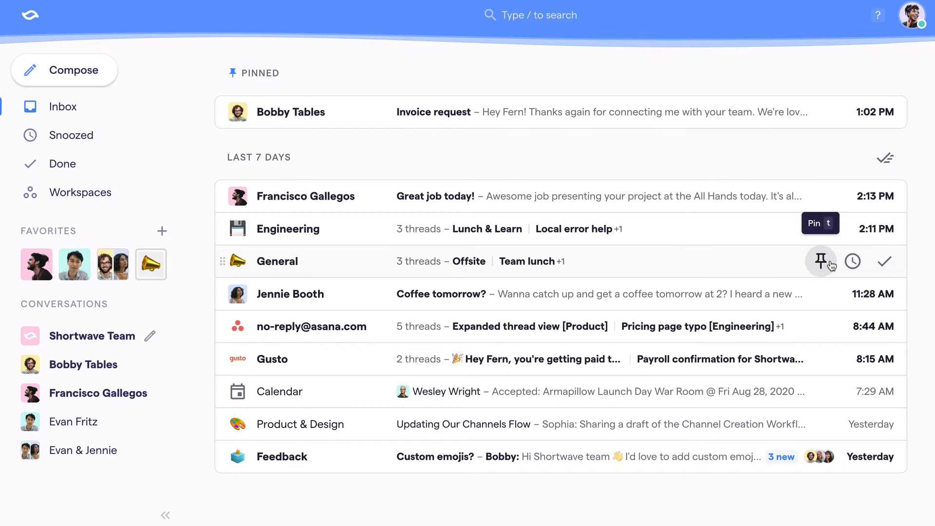
pyautogui.click(820, 261)
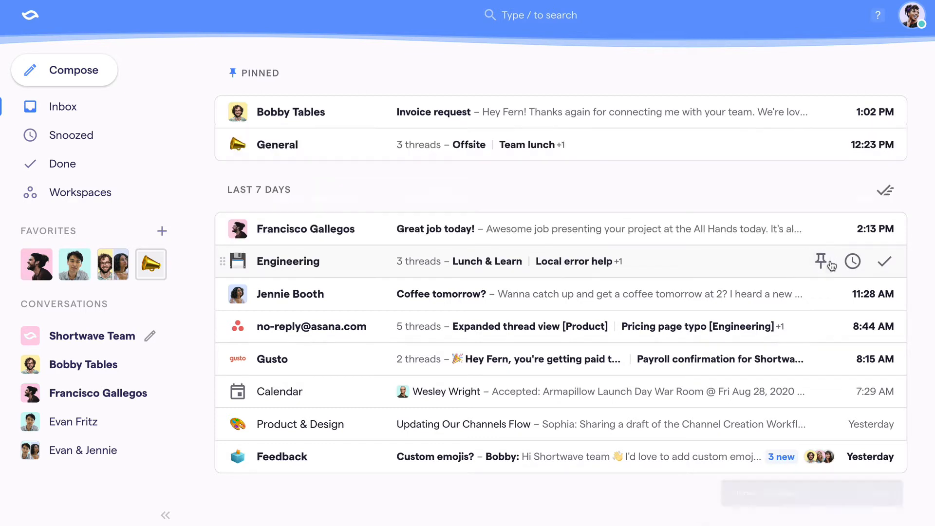
pyautogui.click(828, 260)
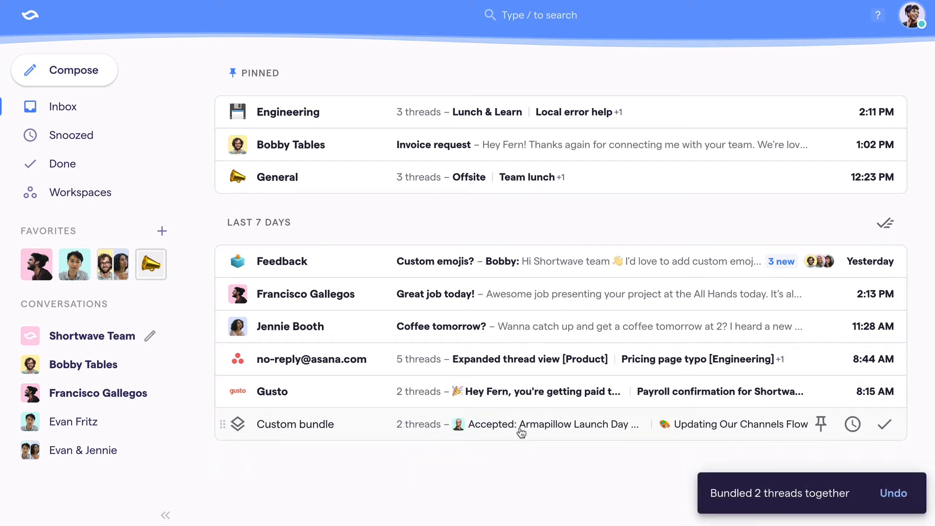
pyautogui.moveTo(295, 432)
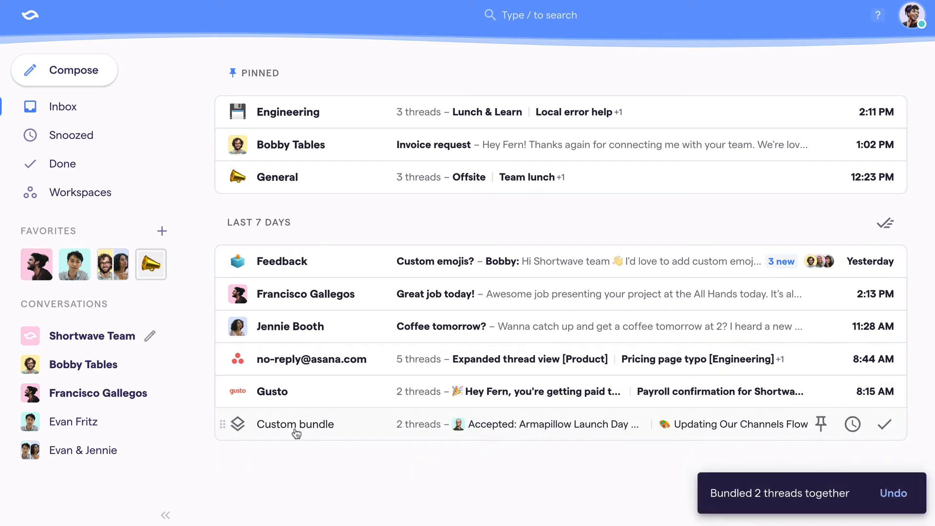
# - Label the Calendar and Product & Design bundle 'Launch' and collapse it
pyautogui.click(295, 424)
pyautogui.write('Launch')
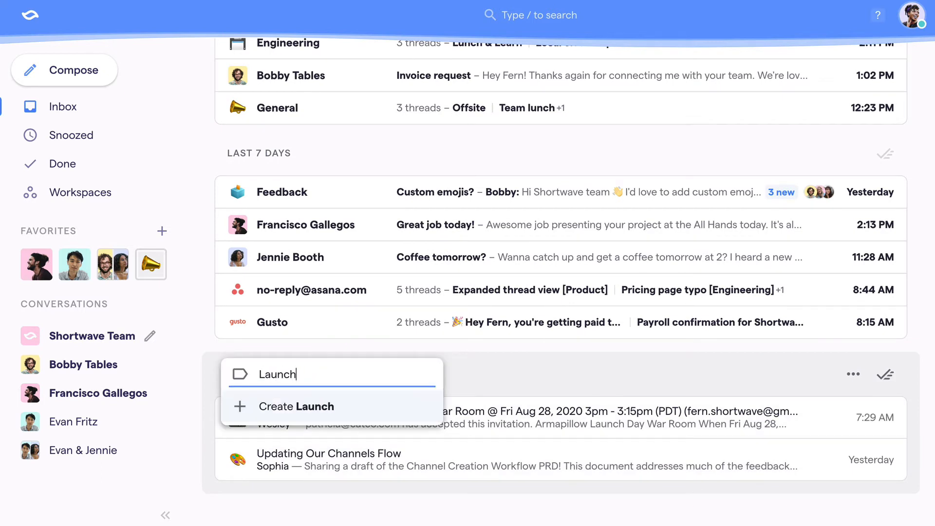
pyautogui.click(297, 406)
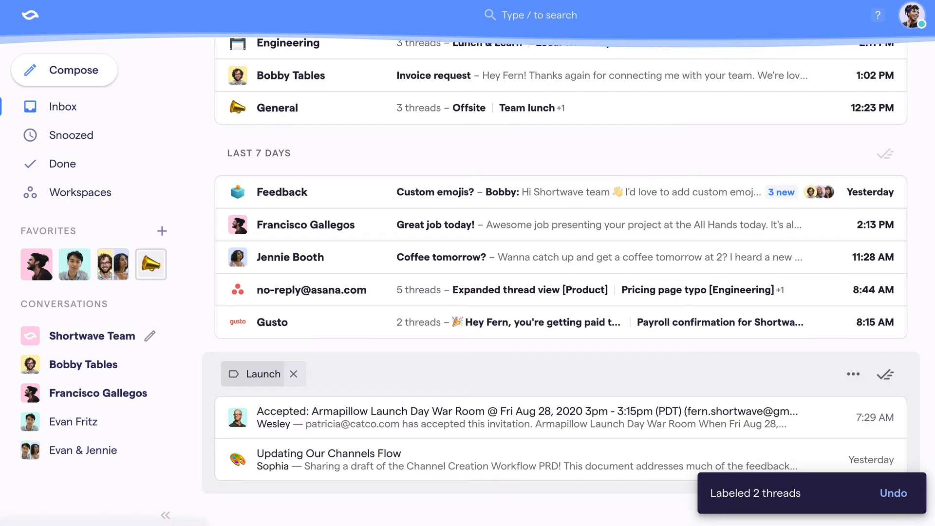
pyautogui.click(292, 373)
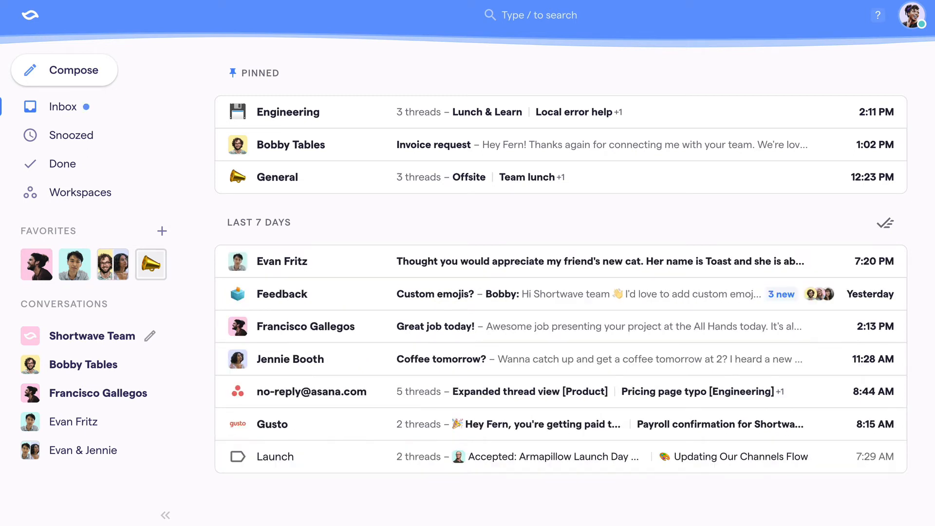
pyautogui.moveTo(205, 258)
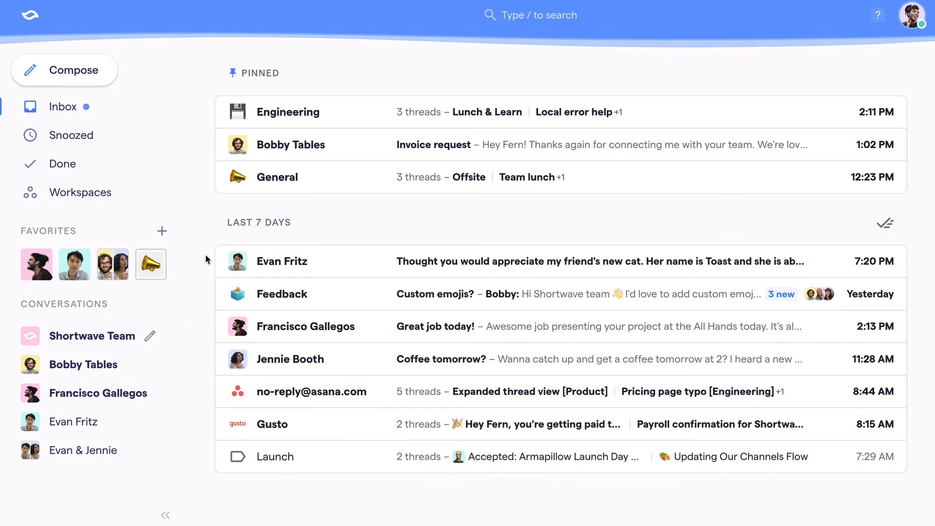
pyautogui.moveTo(229, 237)
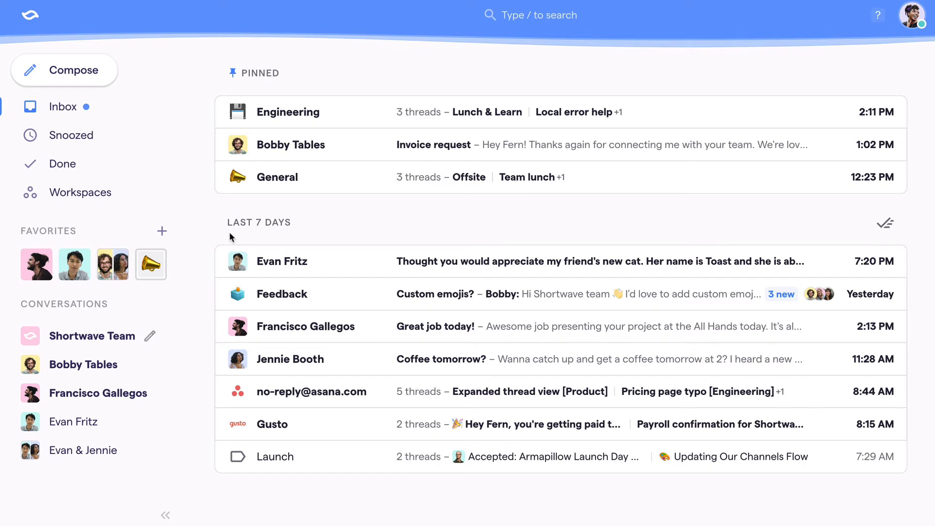
pyautogui.moveTo(237, 261)
pyautogui.write(':cat')
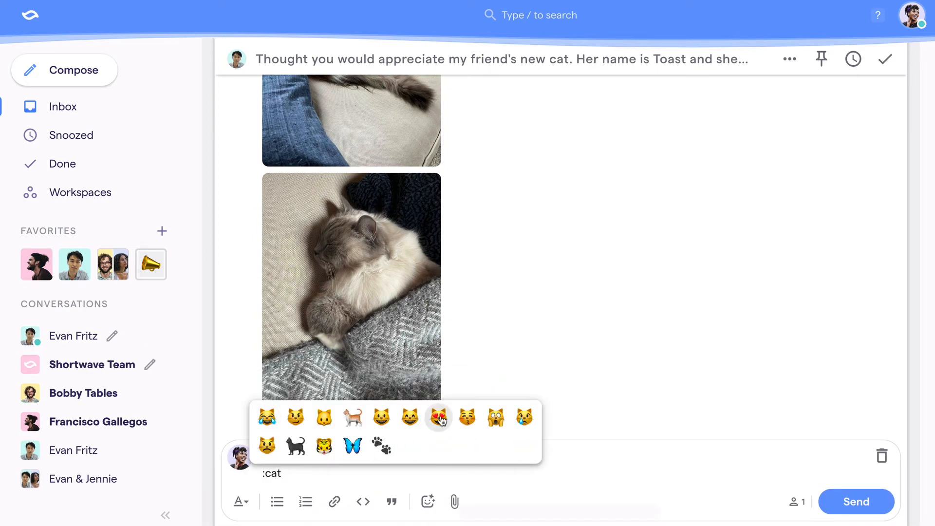
# - Add the heart-eyes cat emoji to the cat reply and pin the Custom emojis feedback thread
pyautogui.click(438, 416)
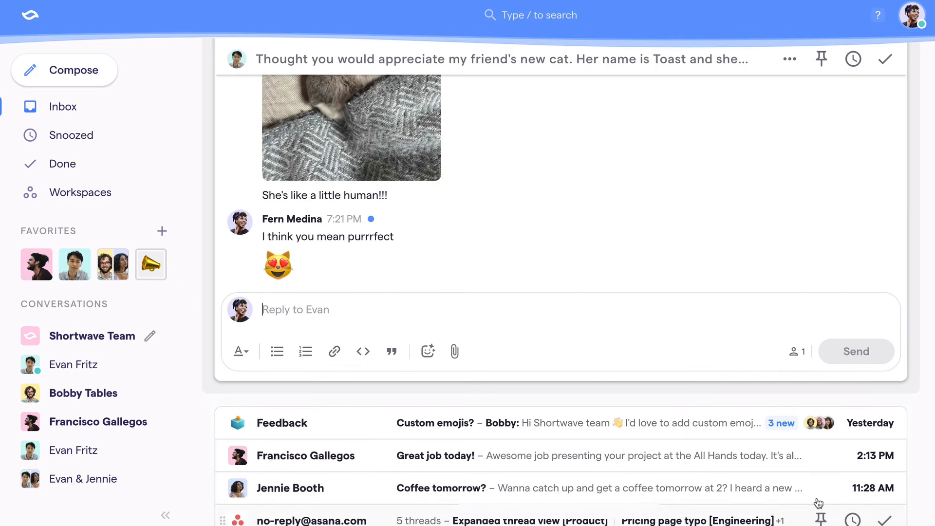
pyautogui.moveTo(820, 423)
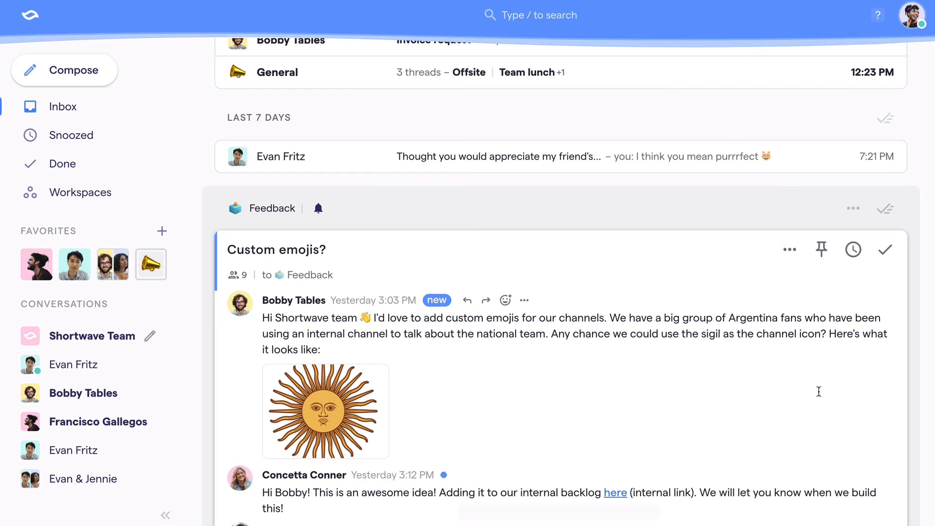
pyautogui.click(821, 249)
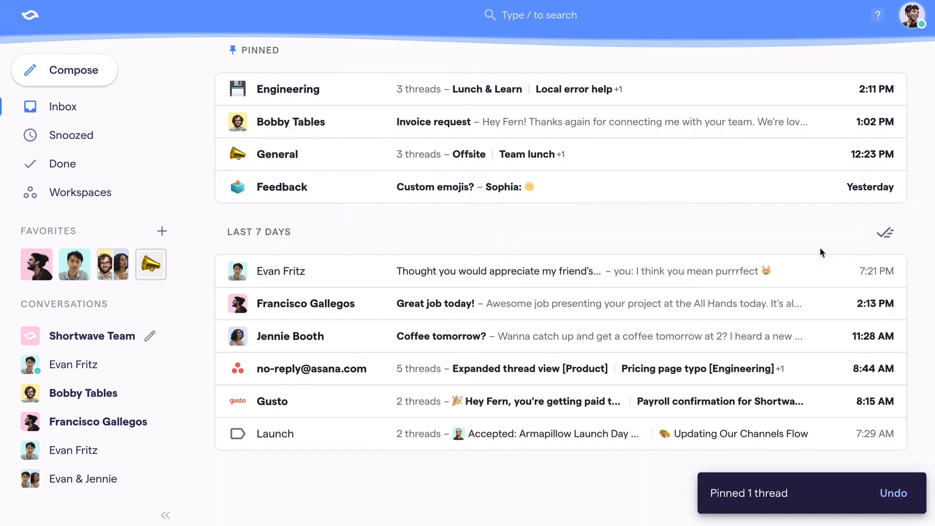
pyautogui.moveTo(786, 338)
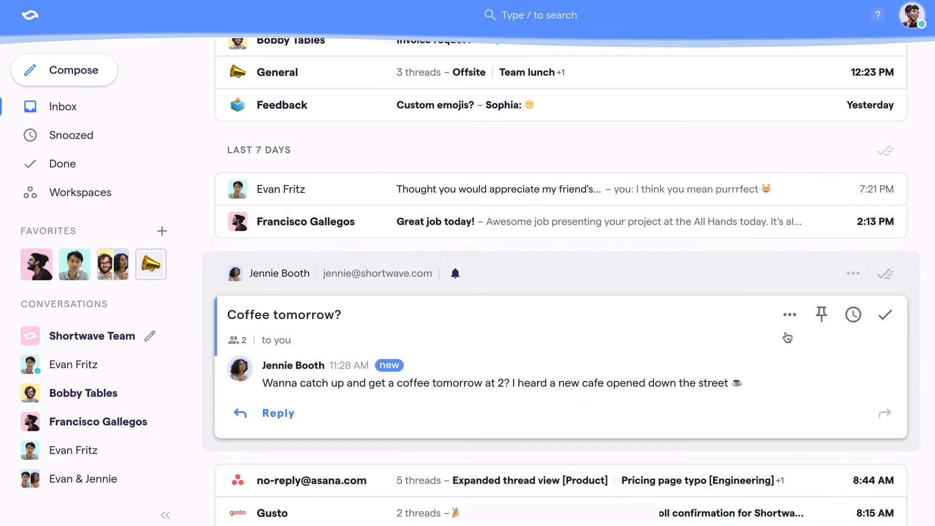
# - Snooze the Coffee tomorrow? thread until 2pm
pyautogui.click(852, 315)
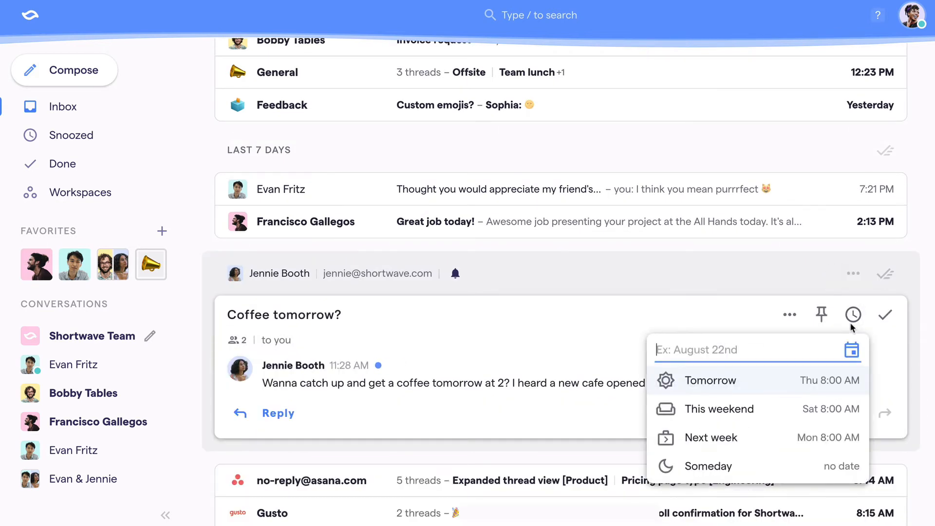
pyautogui.write('2pm')
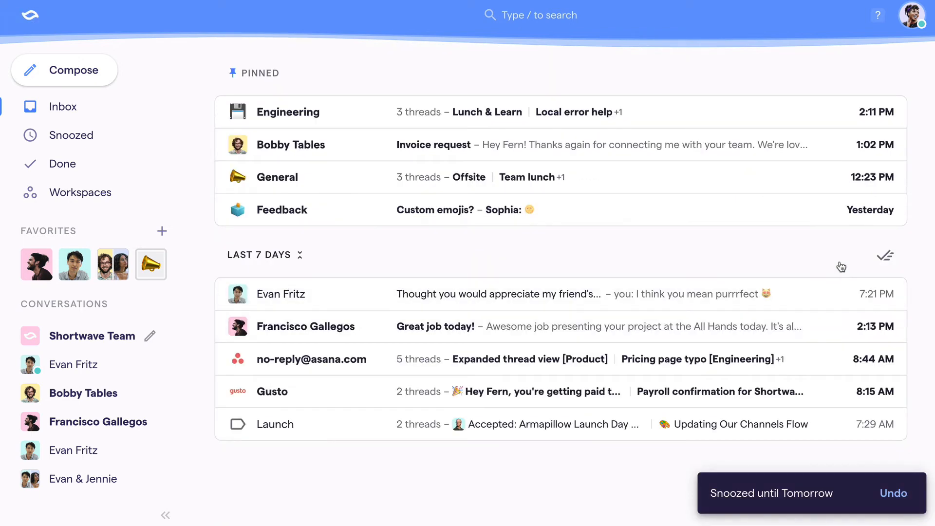
pyautogui.moveTo(801, 327)
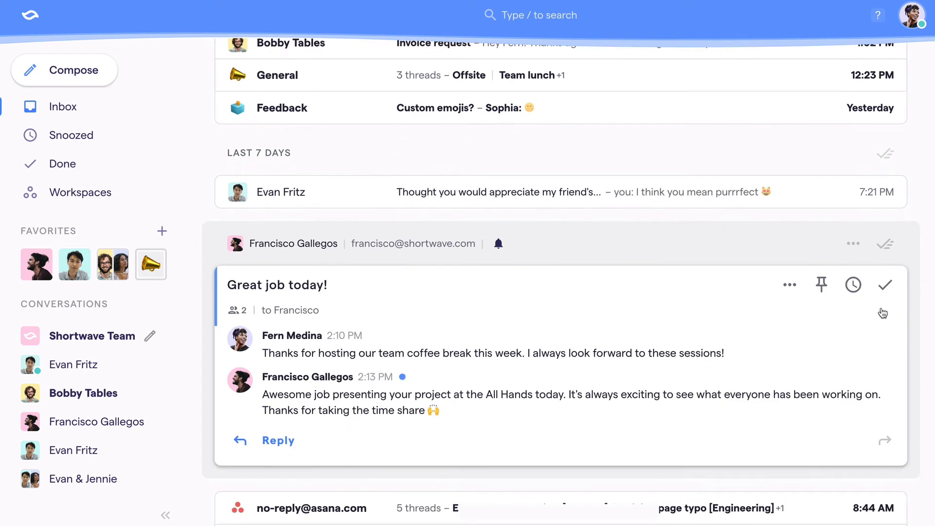
pyautogui.moveTo(884, 285)
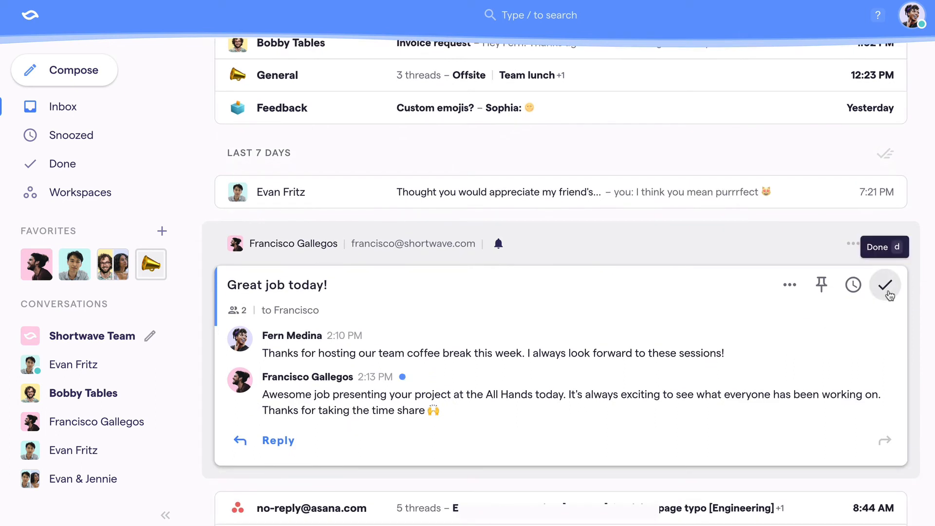
# - Mark Great job today!, the cat photo thread, and remaining recent threads as done
pyautogui.click(884, 284)
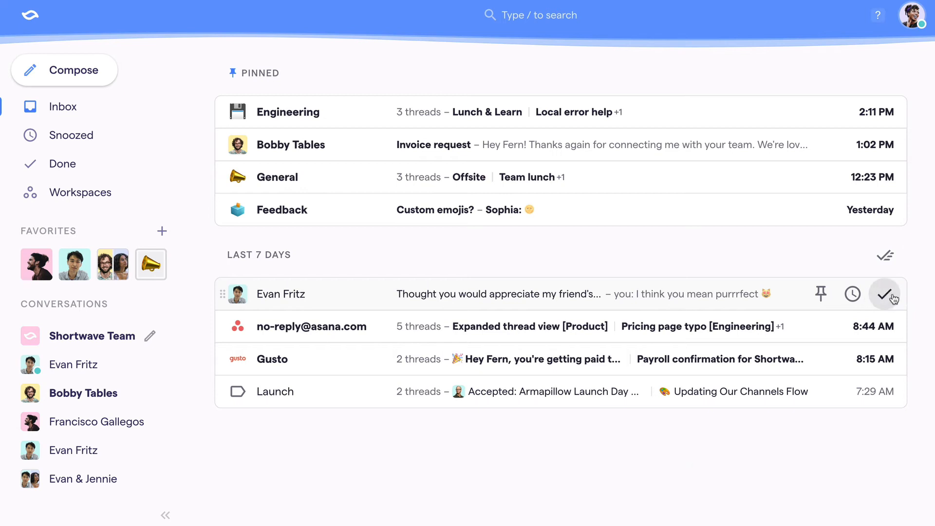
pyautogui.click(888, 293)
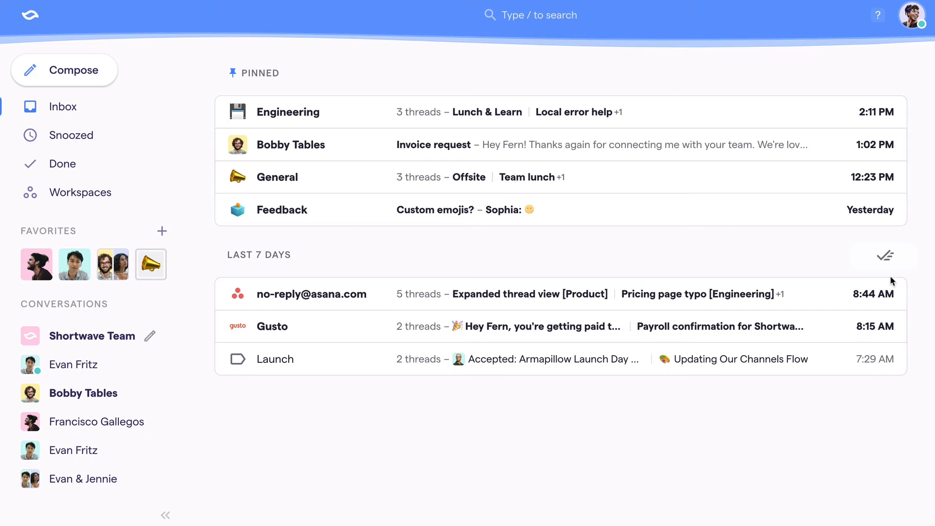
pyautogui.moveTo(885, 256)
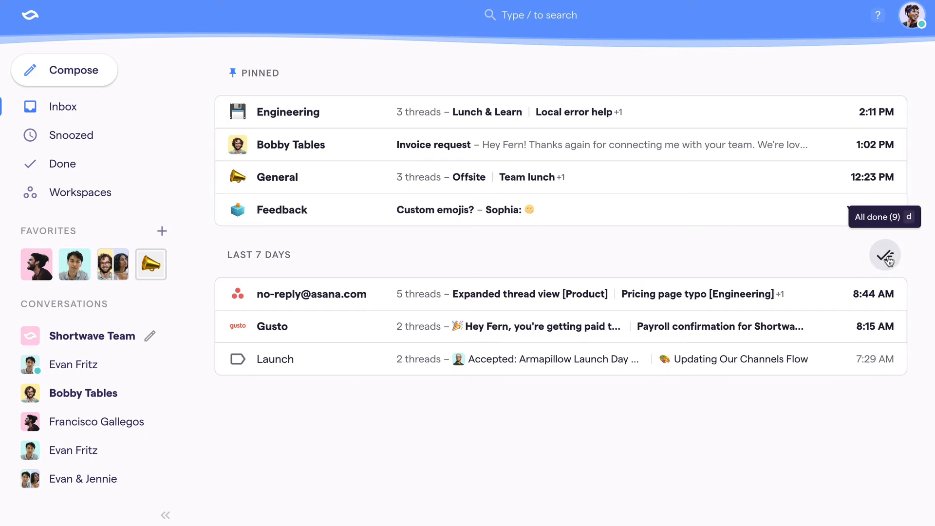
pyautogui.click(884, 255)
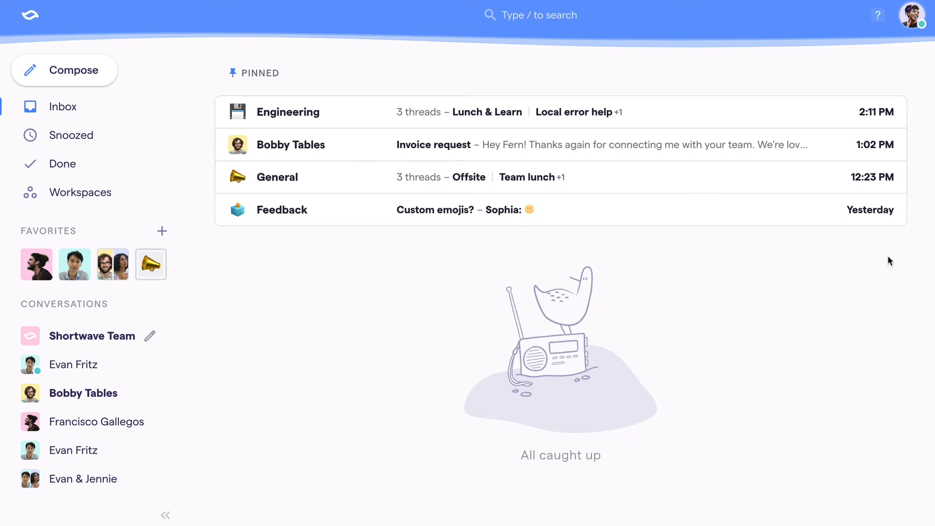
pyautogui.moveTo(904, 250)
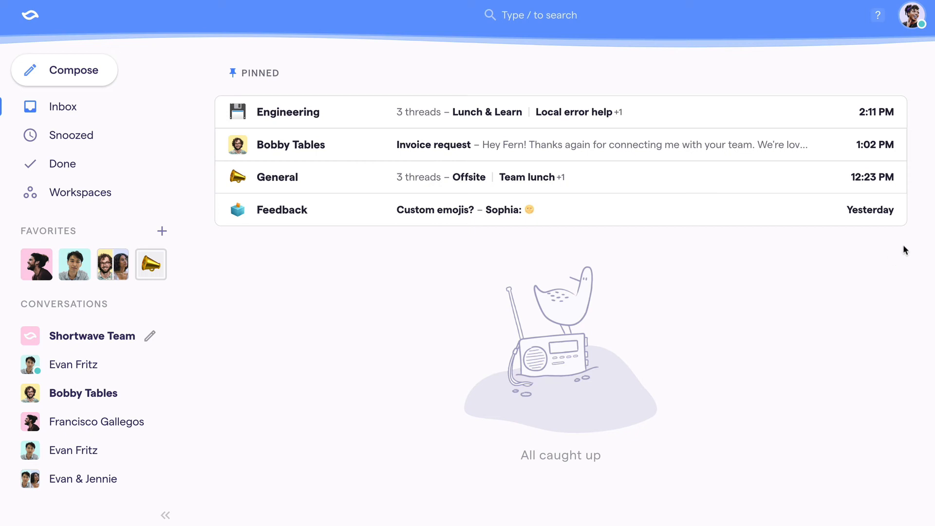
pyautogui.moveTo(242, 58)
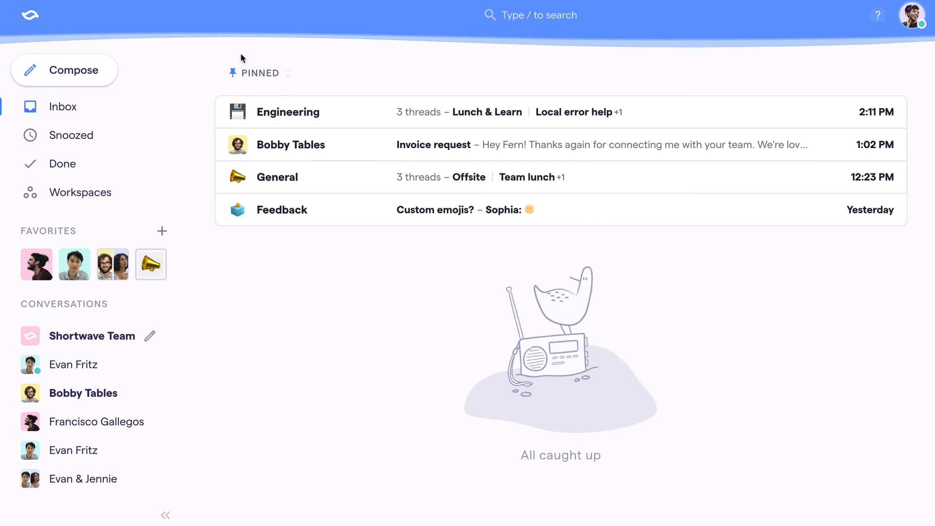
pyautogui.moveTo(123, 144)
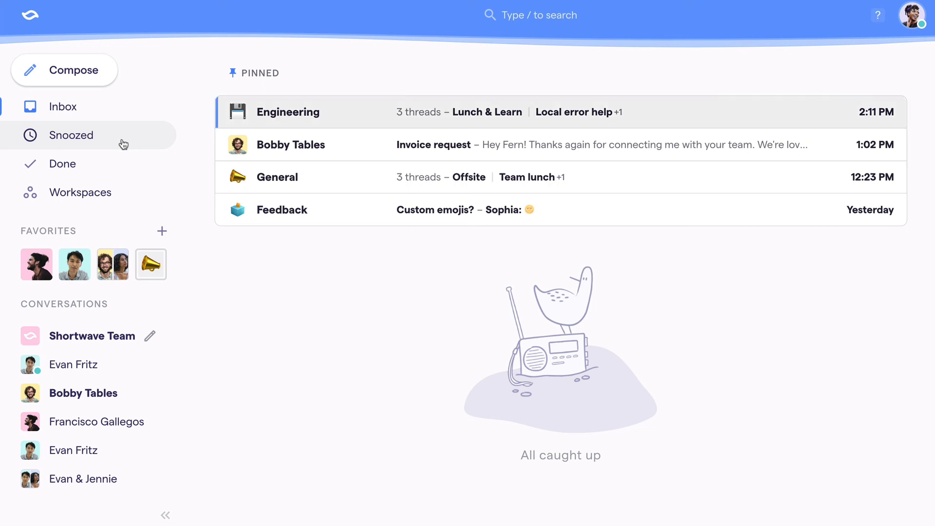
pyautogui.moveTo(207, 103)
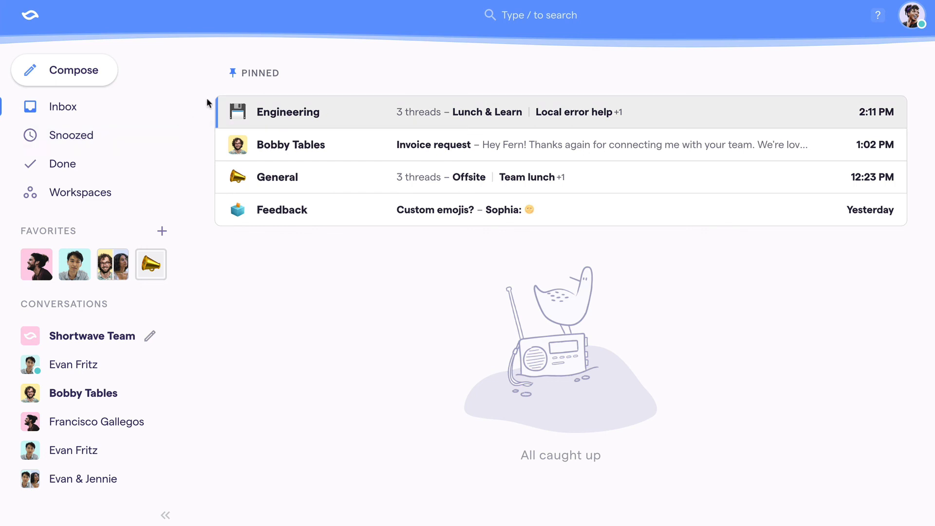
pyautogui.moveTo(891, 125)
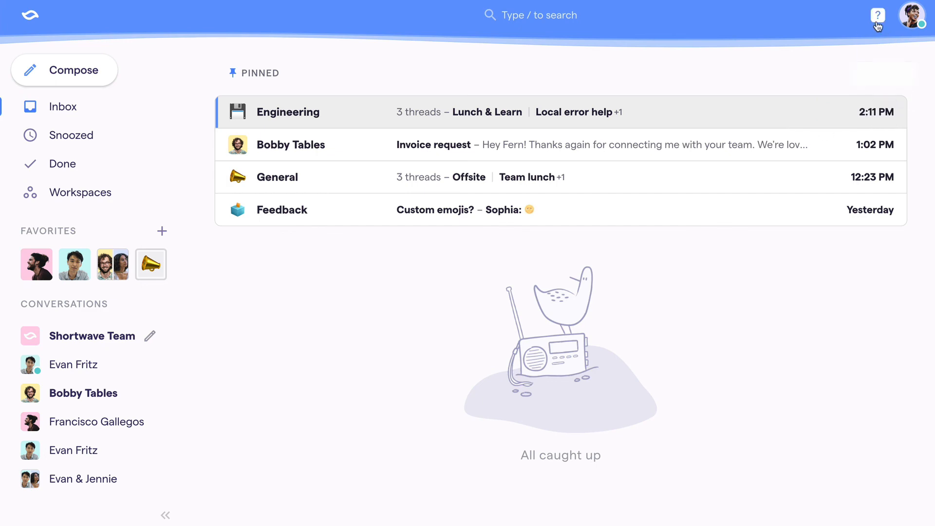
# - Open Help & resources and view the complete keyboard shortcuts list
pyautogui.click(877, 15)
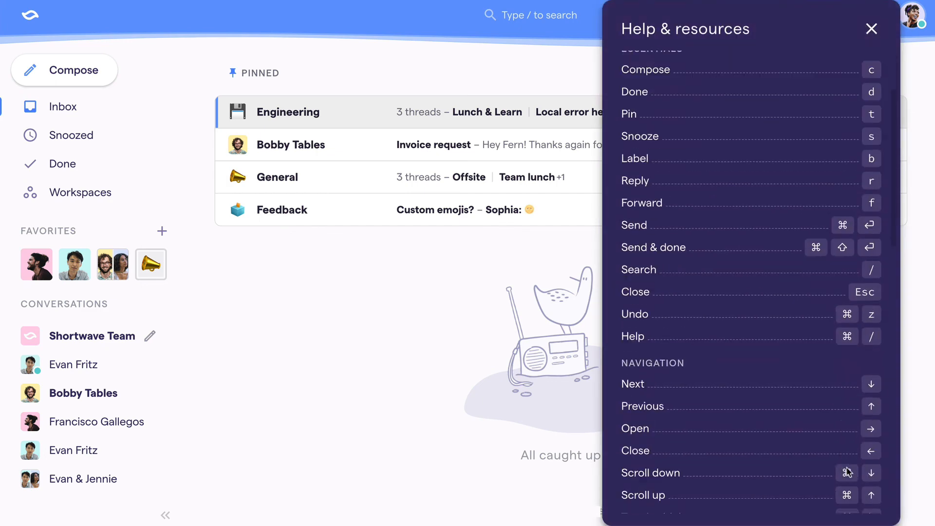
pyautogui.scroll(-3)
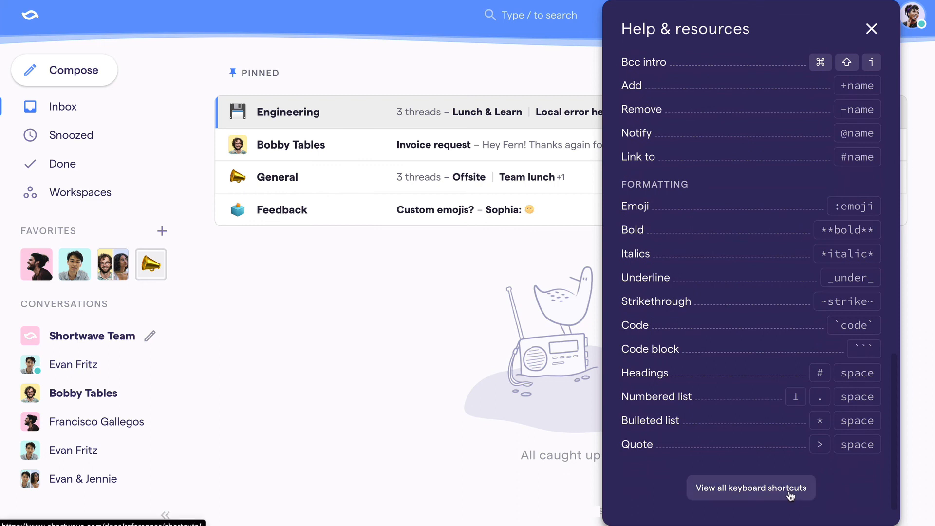
pyautogui.click(870, 29)
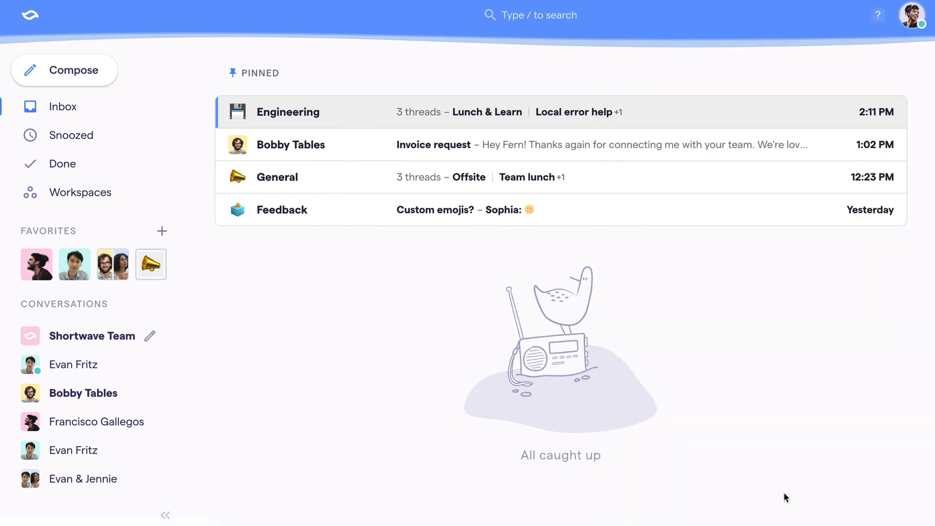
pyautogui.moveTo(218, 73)
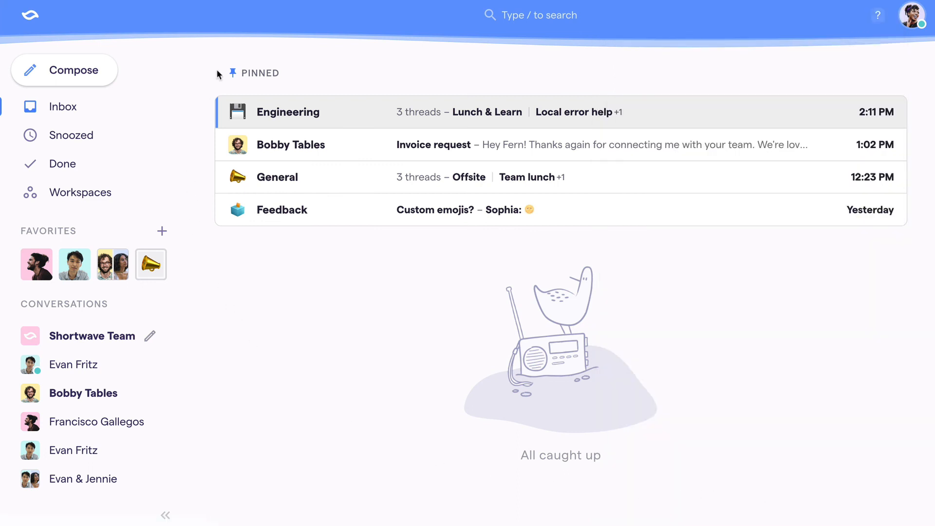
# - Collapse the four pinned threads into one Pinned bundle above All caught up
pyautogui.click(234, 72)
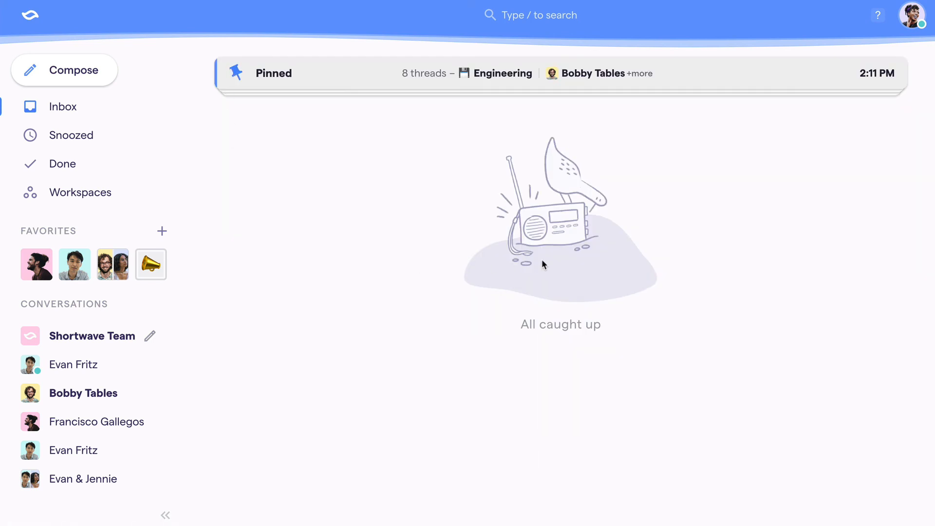
pyautogui.moveTo(385, 272)
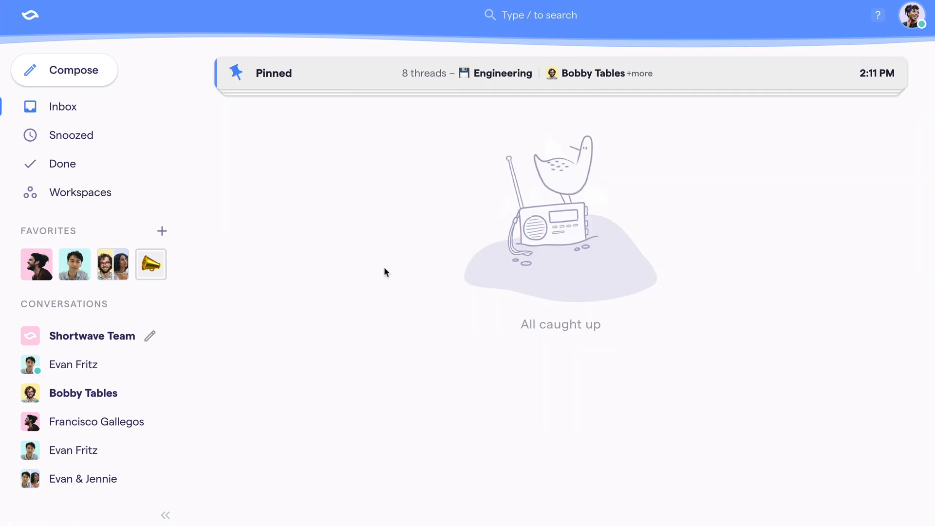